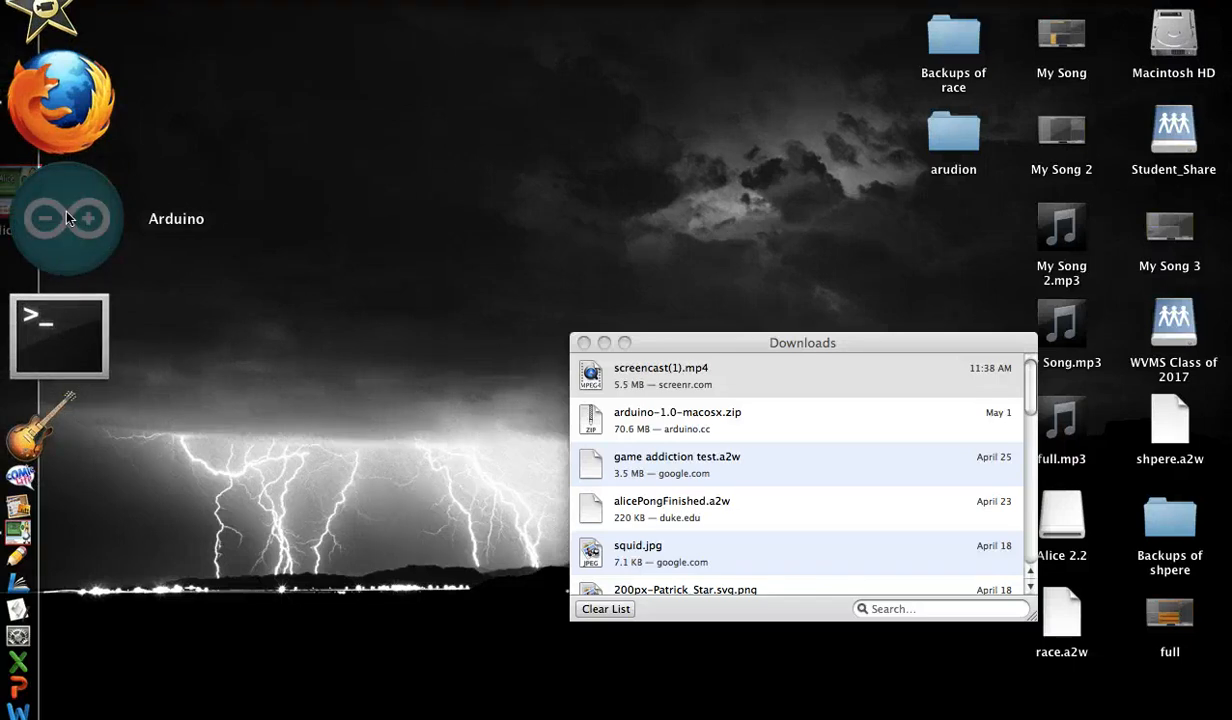
mouse_move(70, 218)
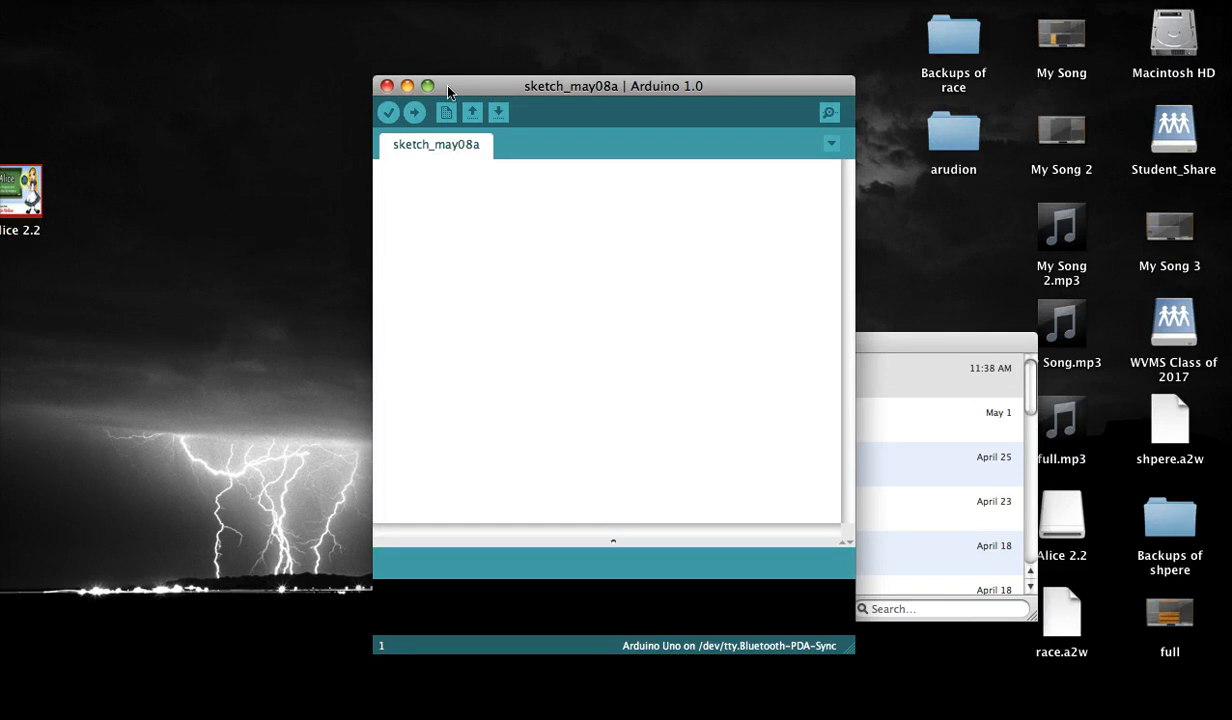
mouse_move(540, 250)
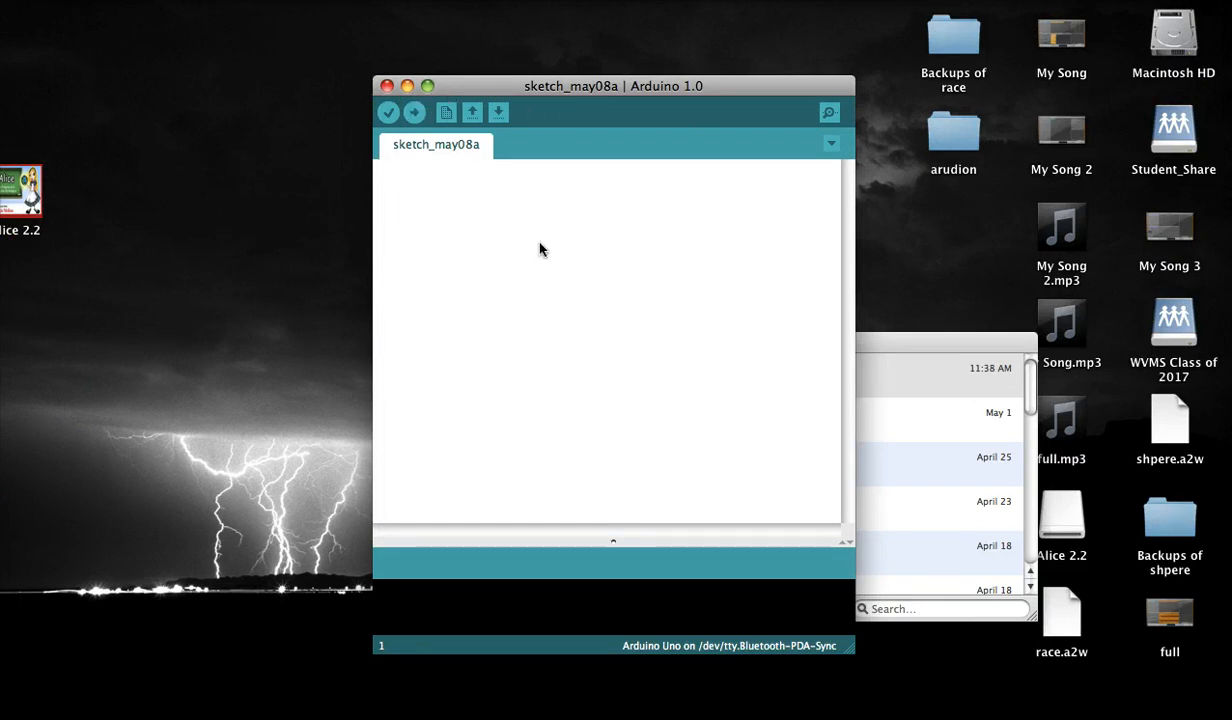
mouse_move(540, 281)
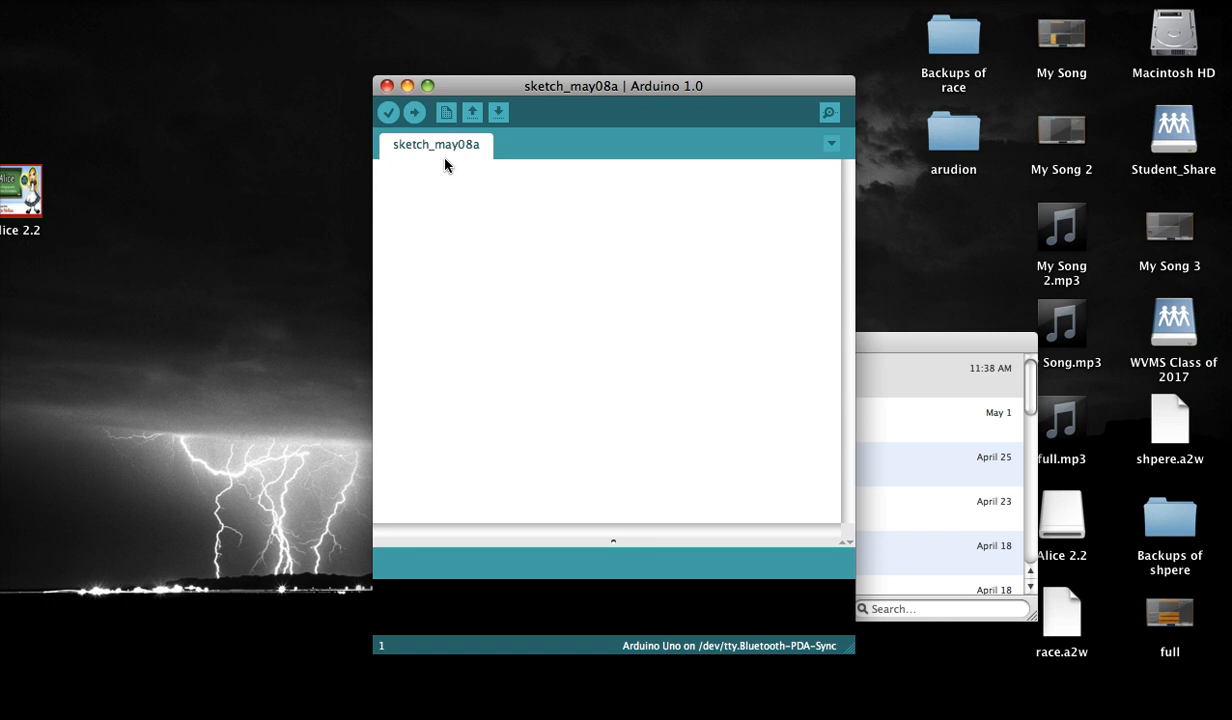
mouse_move(463, 231)
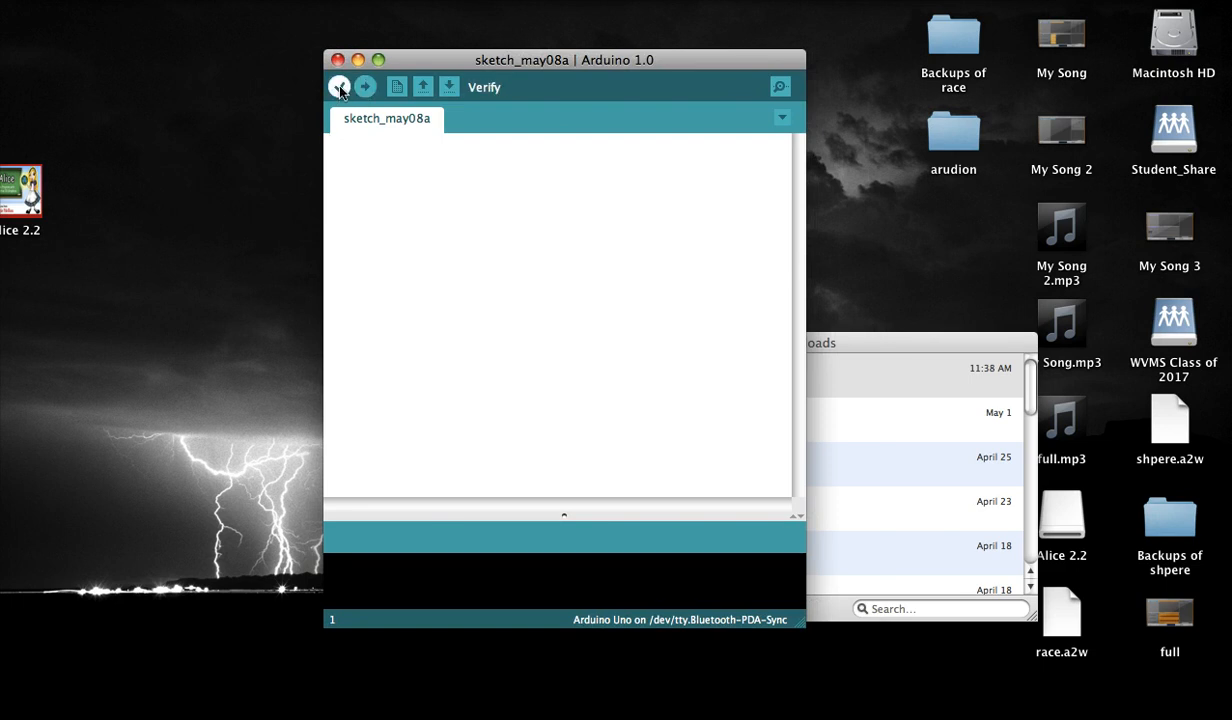
Step: Compile the empty sketch_may08a sketch with Verify to check for errors
left_click(340, 86)
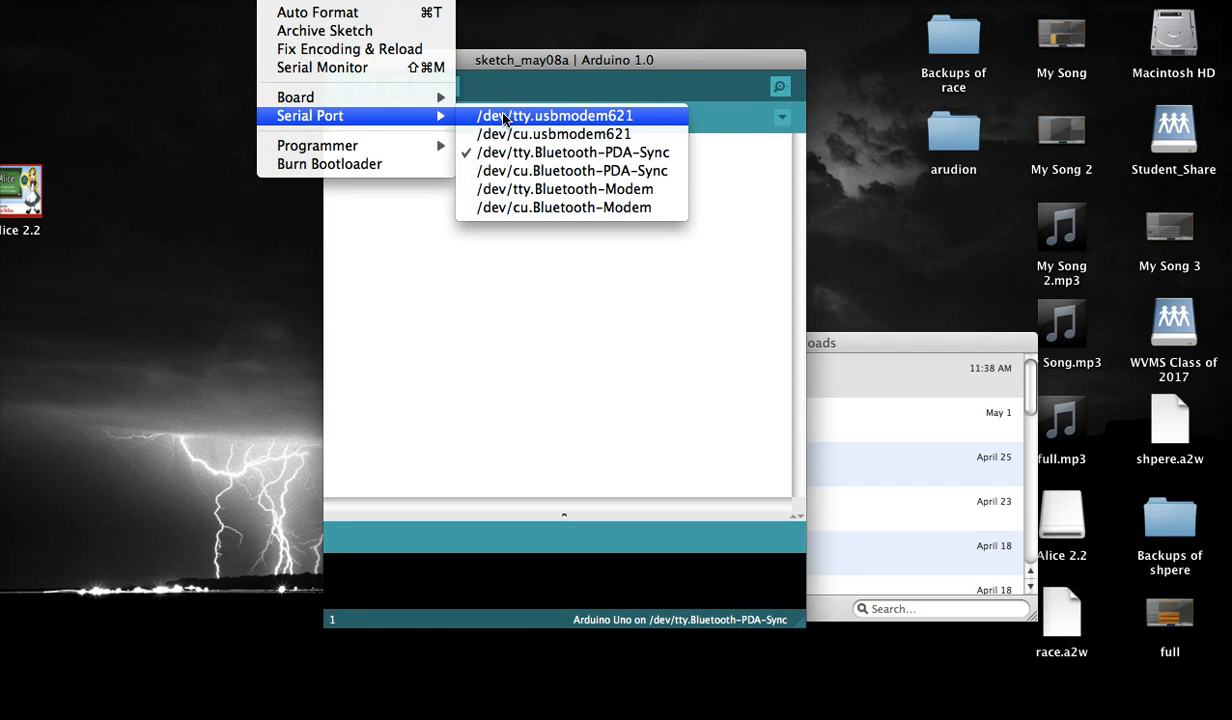
mouse_move(635, 118)
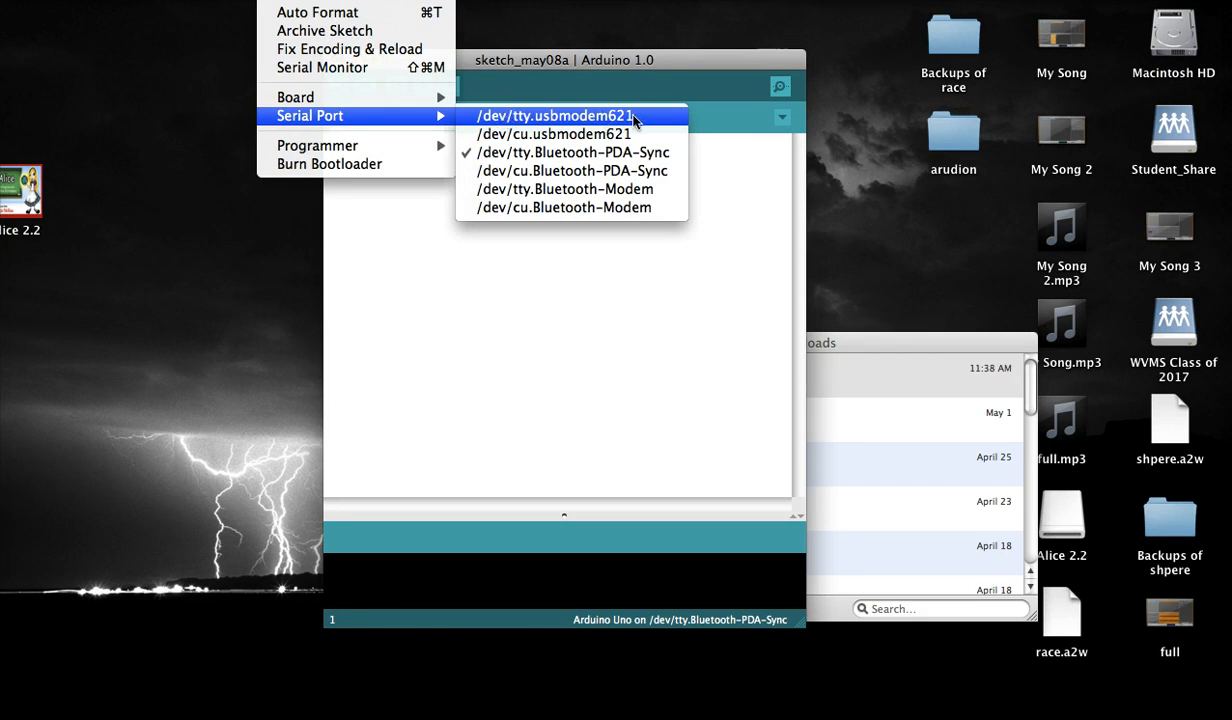
Step: Select /dev/tty.usbmodem621 as the serial port, replacing Bluetooth-PDA-Sync
left_click(556, 115)
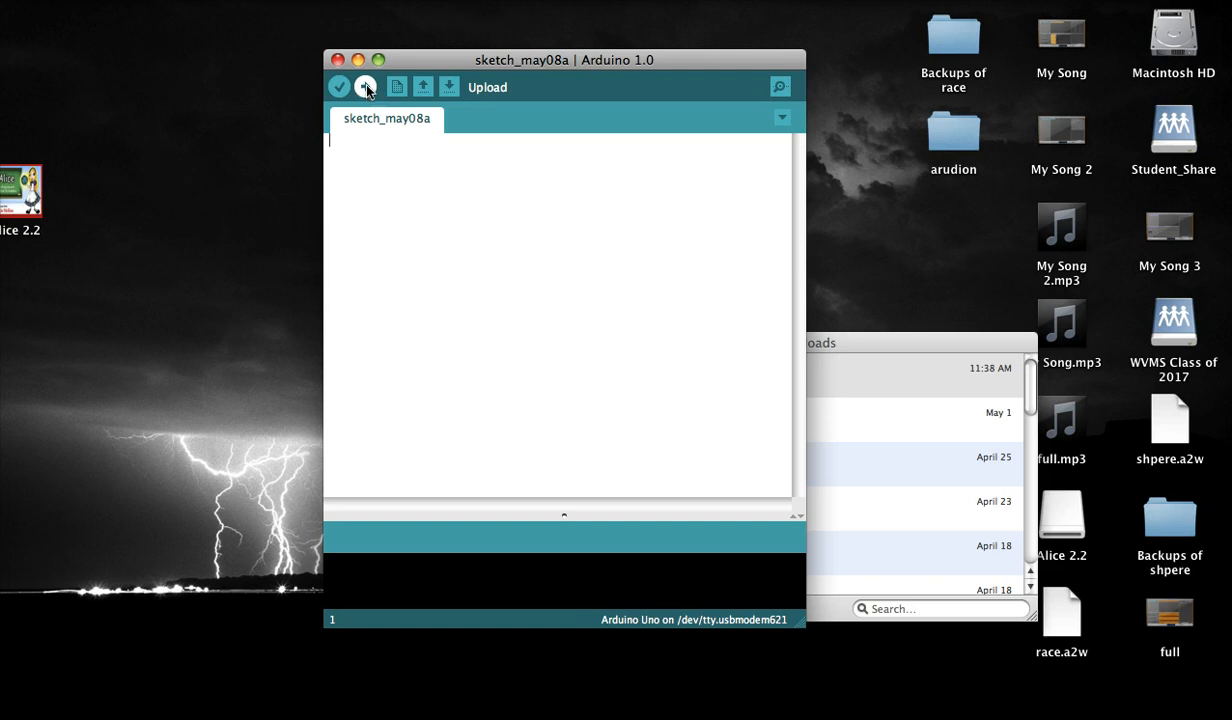